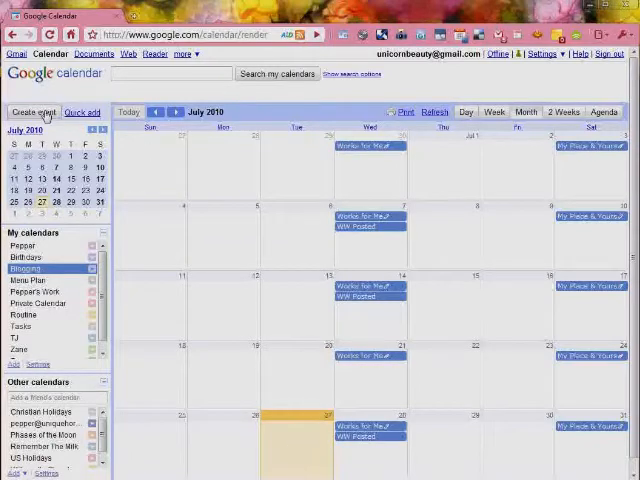
# Create a new event and enter 'Blogging about Google Calendar' as its title.
pyautogui.click(28, 112)
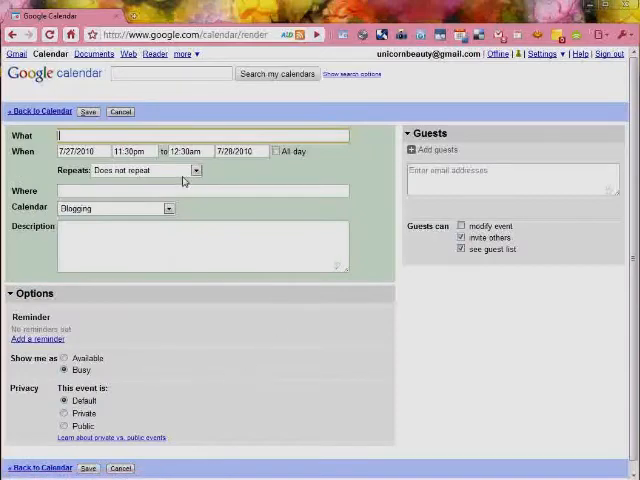
pyautogui.moveTo(150, 400)
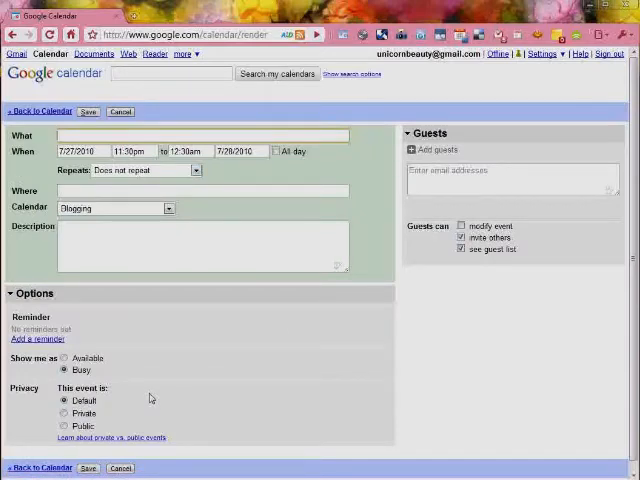
pyautogui.write('Bl')
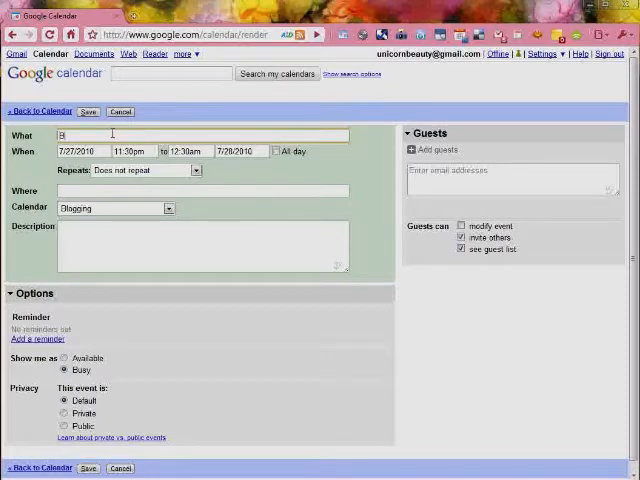
pyautogui.write('Blogging about')
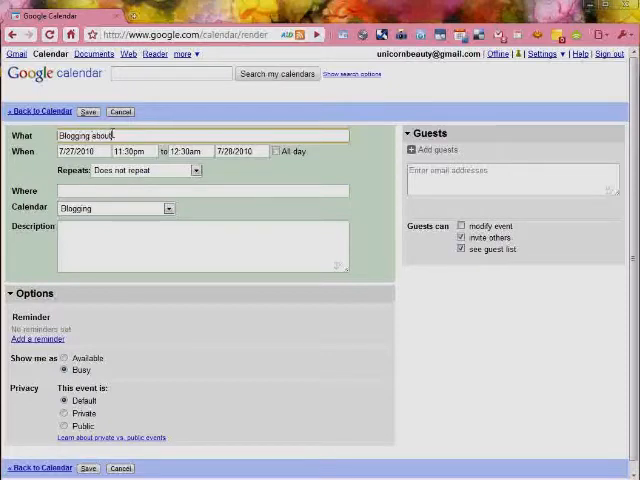
pyautogui.write('Google')
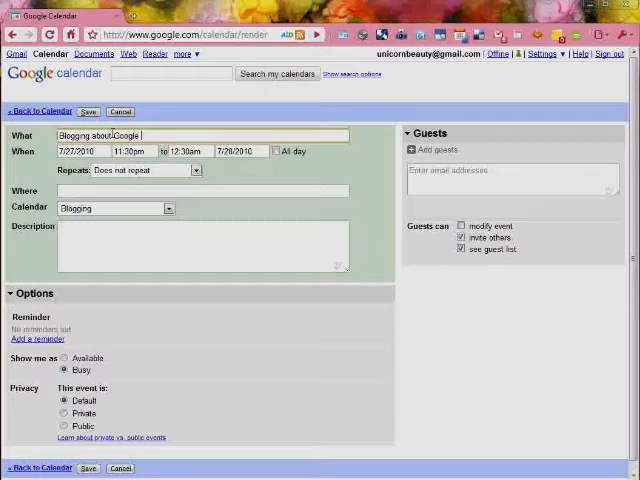
pyautogui.write('Calendar')
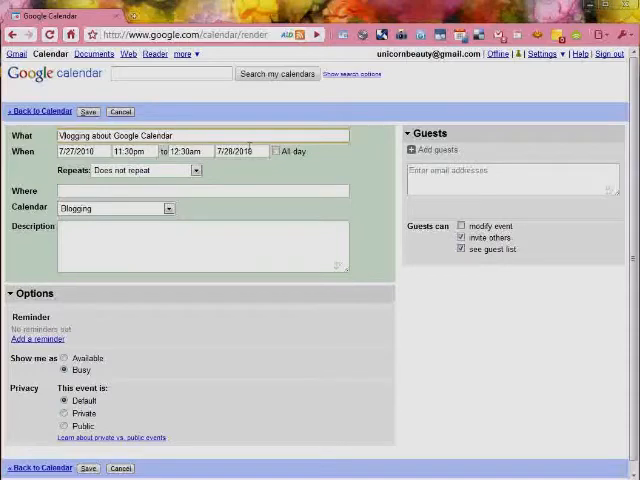
# Set the event's end date to July 27, 2010 via the date picker.
pyautogui.click(240, 152)
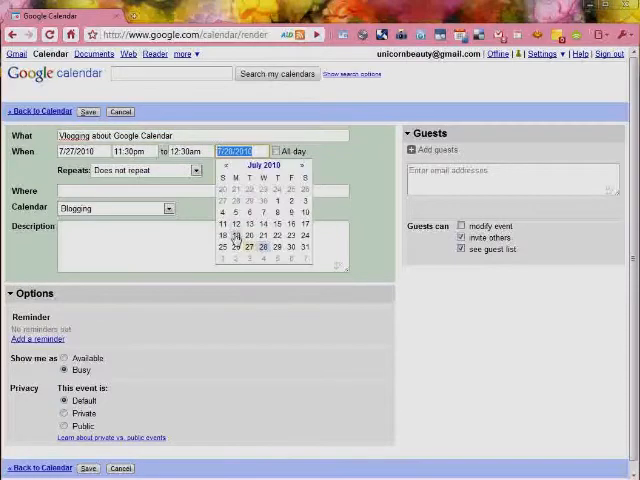
pyautogui.click(248, 244)
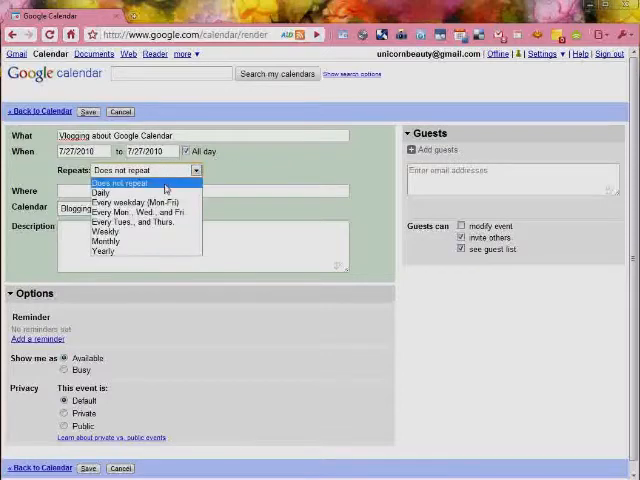
pyautogui.moveTo(104, 252)
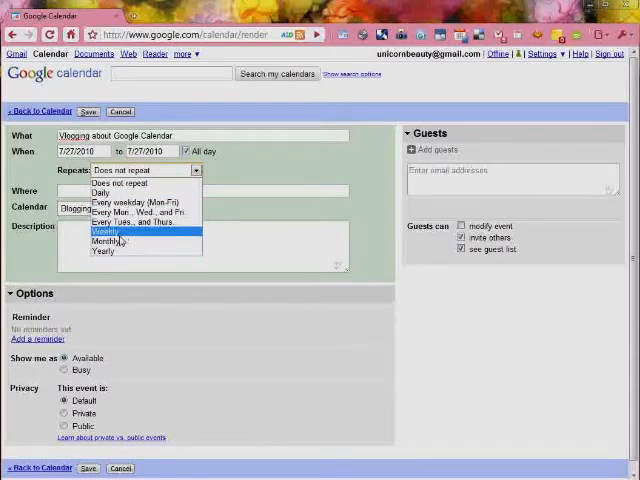
pyautogui.moveTo(100, 192)
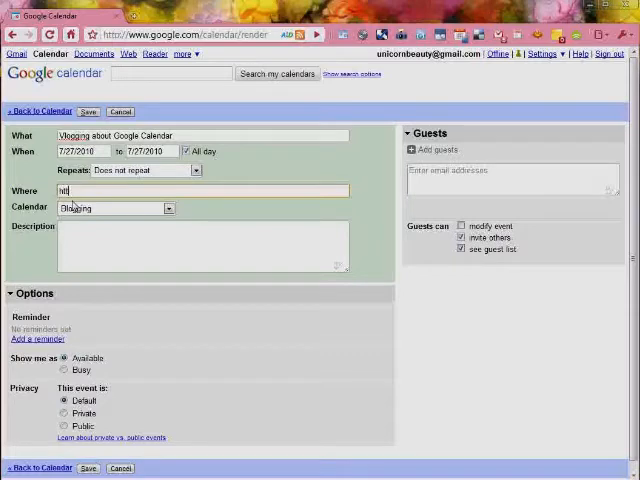
pyautogui.write('ttp://www.pepperscraps.co')
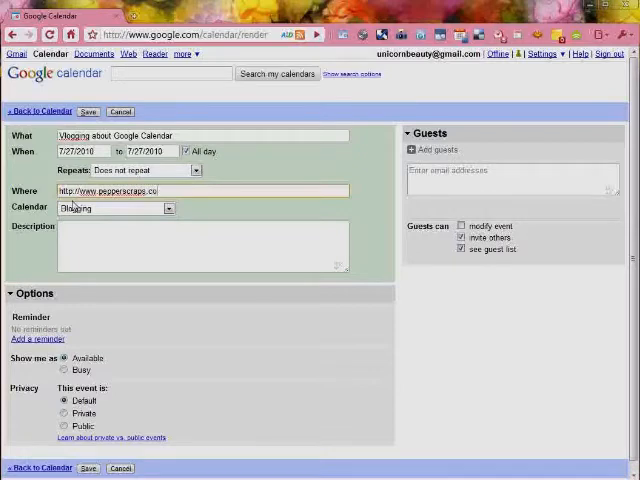
pyautogui.write('m')
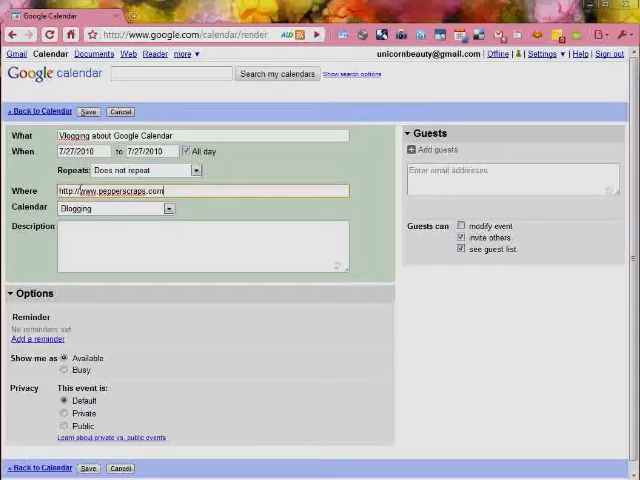
pyautogui.moveTo(244, 170)
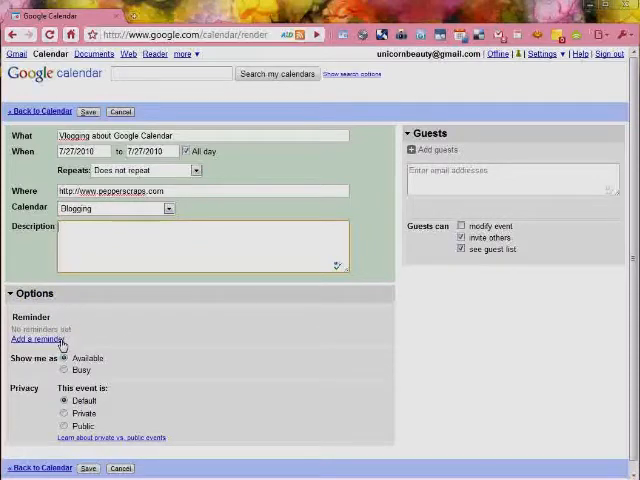
# Add an email reminder 10 minutes before the event, then remove it again.
pyautogui.click(36, 340)
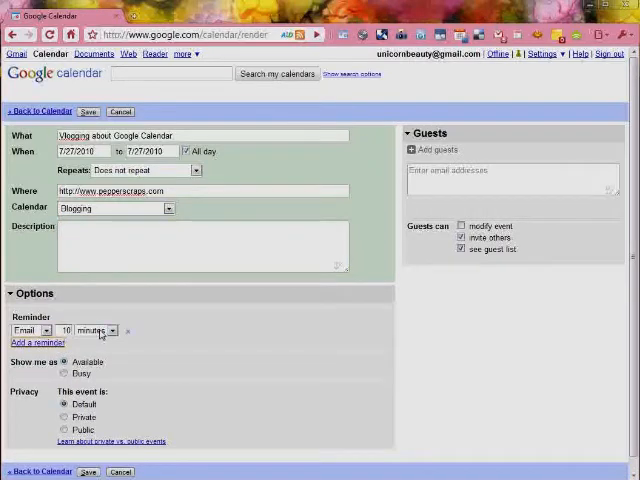
pyautogui.click(110, 332)
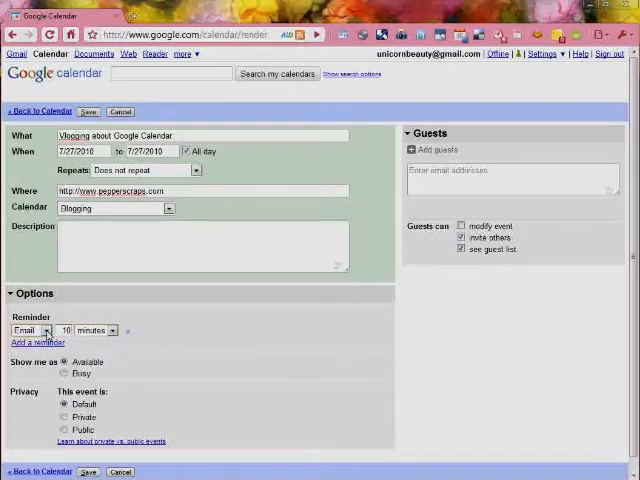
pyautogui.click(124, 330)
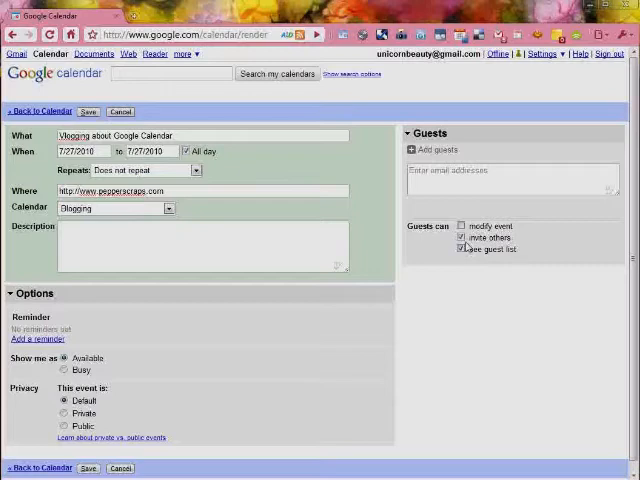
pyautogui.moveTo(352, 188)
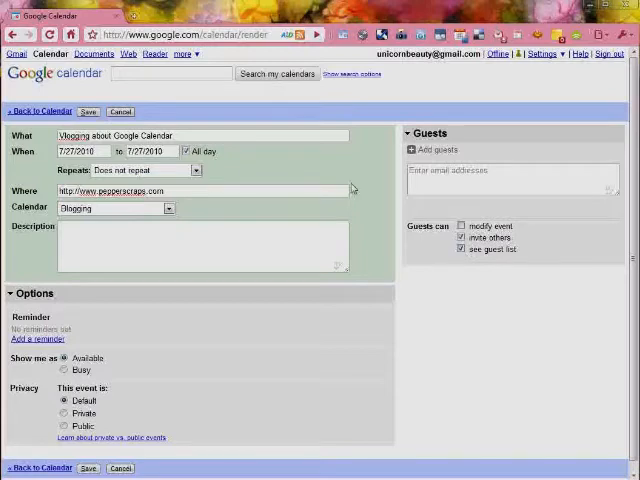
# Save the event so it appears on Tue Jul 27 and start another event for July 29.
pyautogui.click(88, 112)
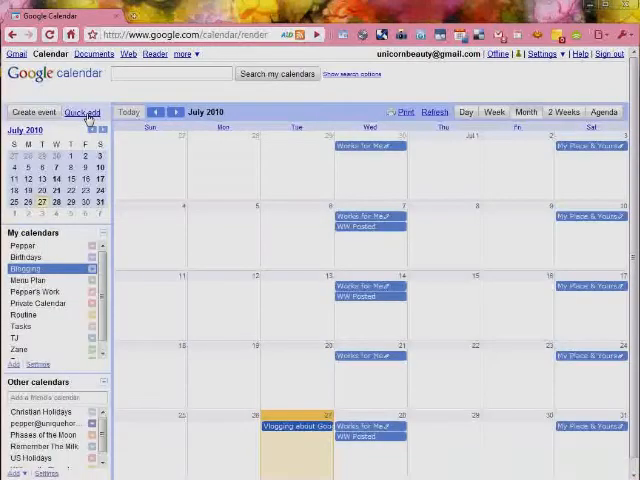
pyautogui.click(84, 112)
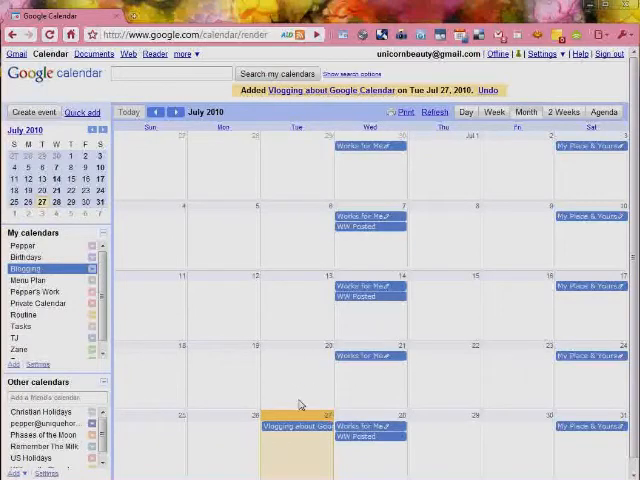
pyautogui.moveTo(296, 436)
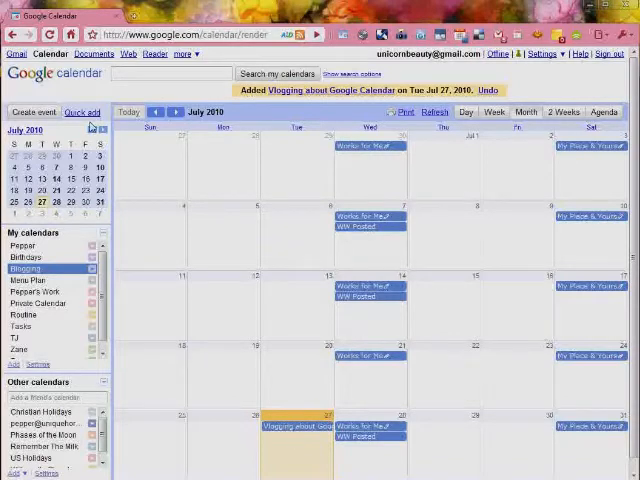
pyautogui.click(82, 112)
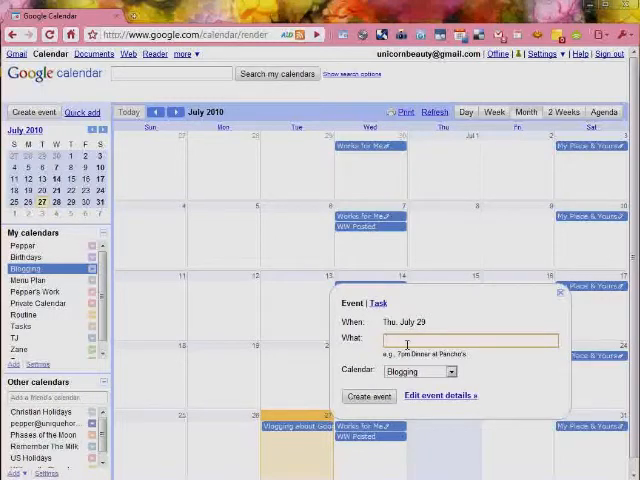
# Create a 'Blogging about Nothing' event on July 29 in the month view.
pyautogui.write('Blo')
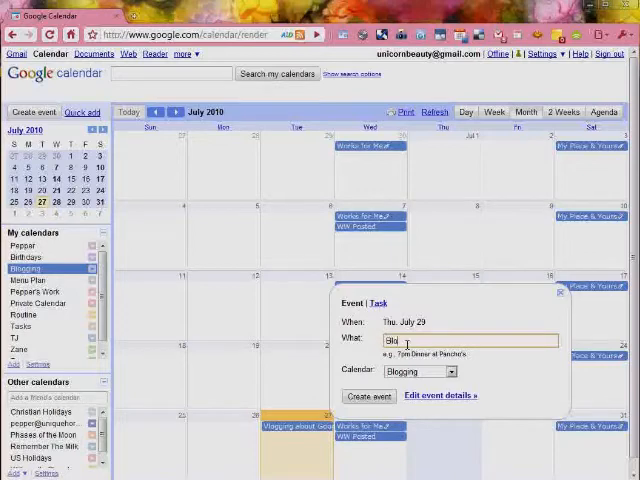
pyautogui.write('Blogging about')
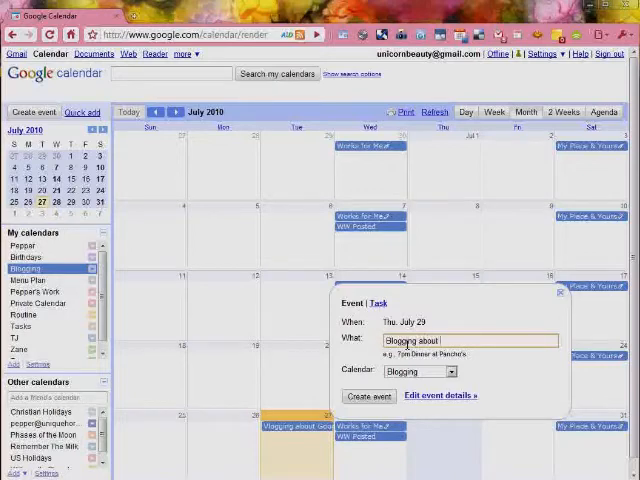
pyautogui.write('Nothing')
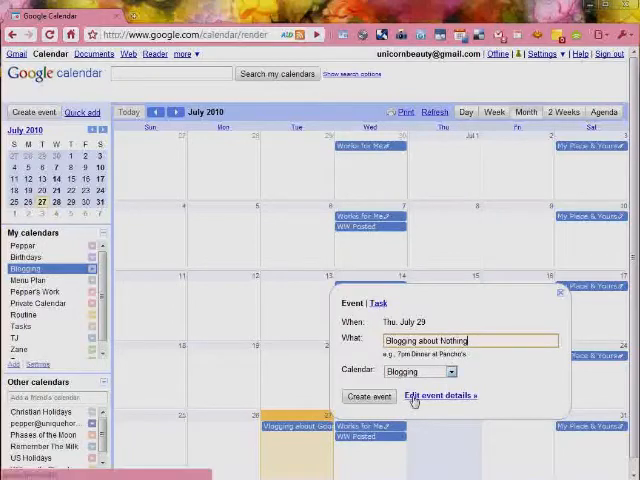
pyautogui.moveTo(428, 404)
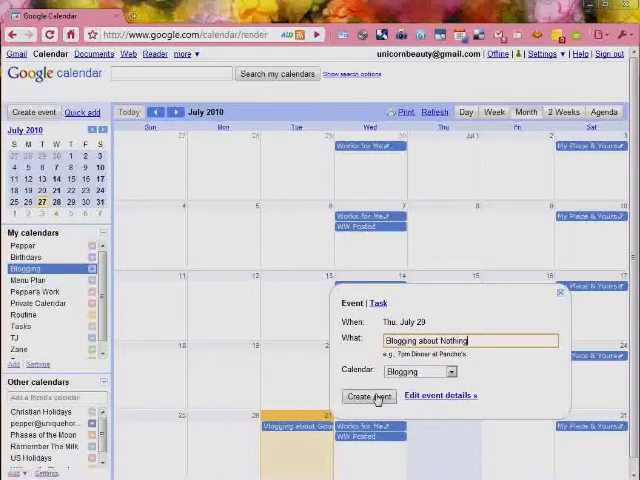
pyautogui.click(368, 396)
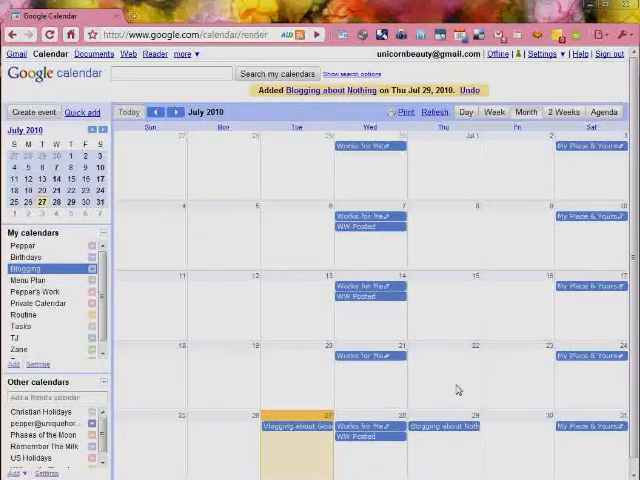
pyautogui.moveTo(460, 432)
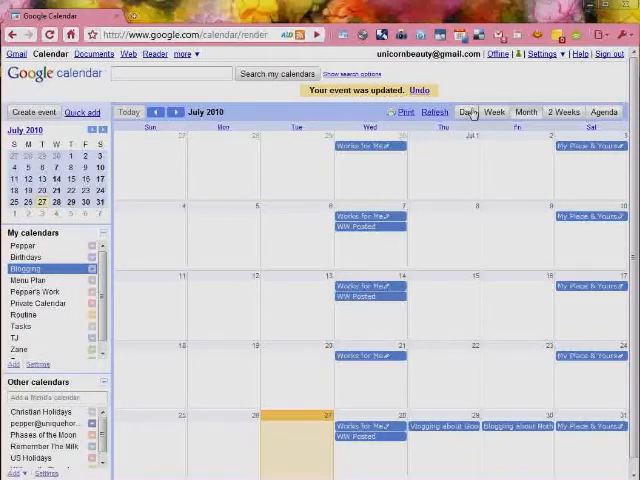
# In Day view for July 27, create 'Chat with your readers' at 1pm and lengthen it.
pyautogui.click(468, 112)
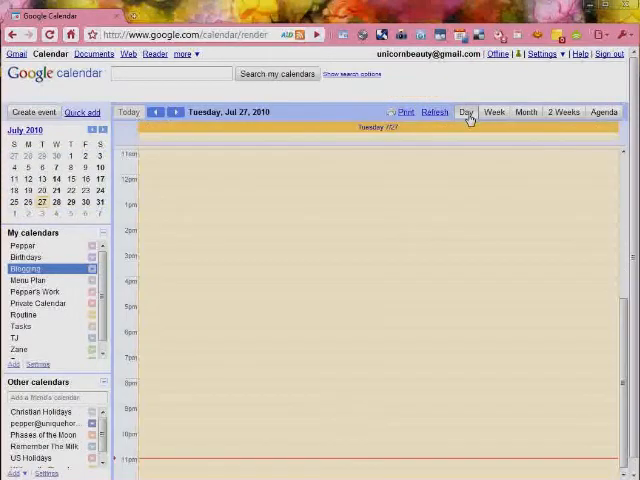
pyautogui.moveTo(264, 184)
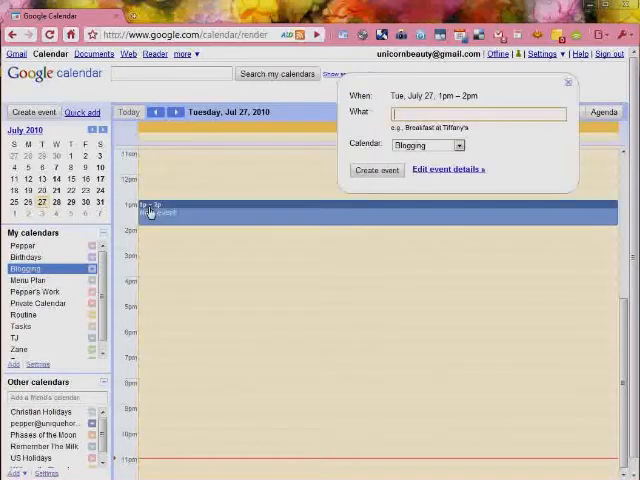
pyautogui.moveTo(262, 212)
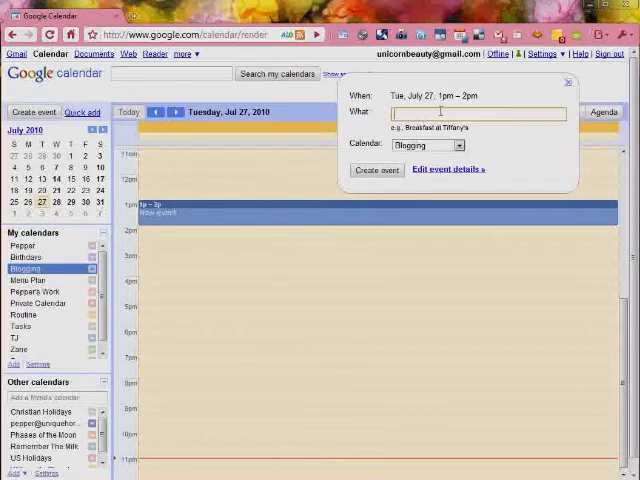
pyautogui.write('Chat')
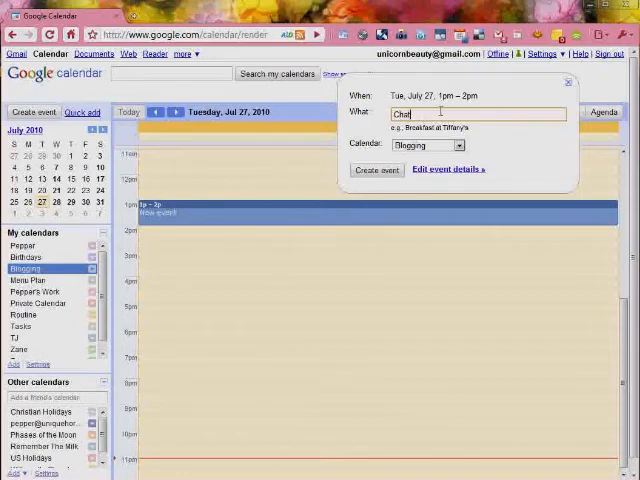
pyautogui.write('with')
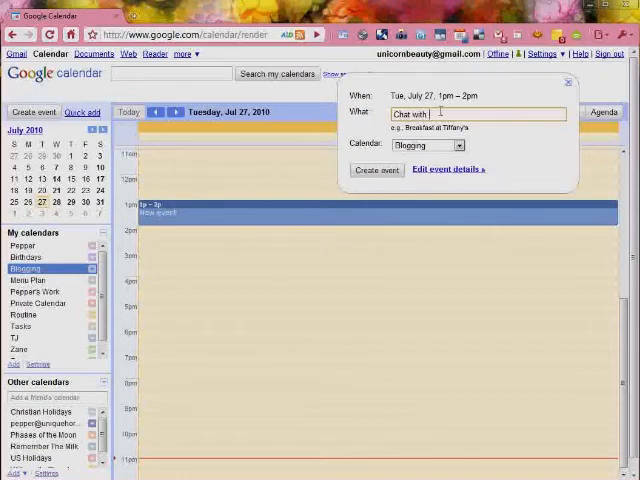
pyautogui.write('your readers')
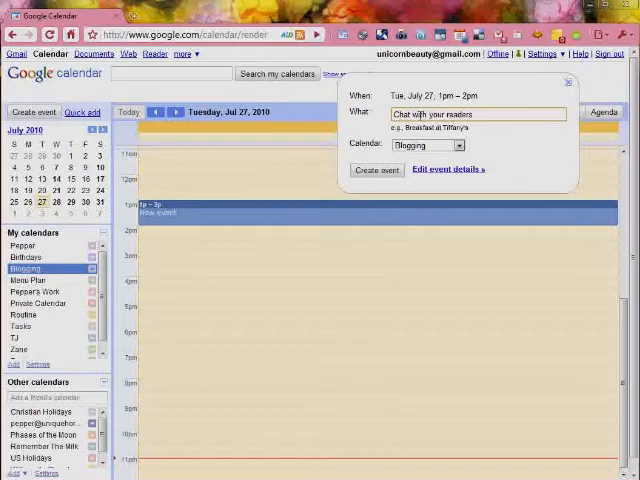
pyautogui.click(376, 168)
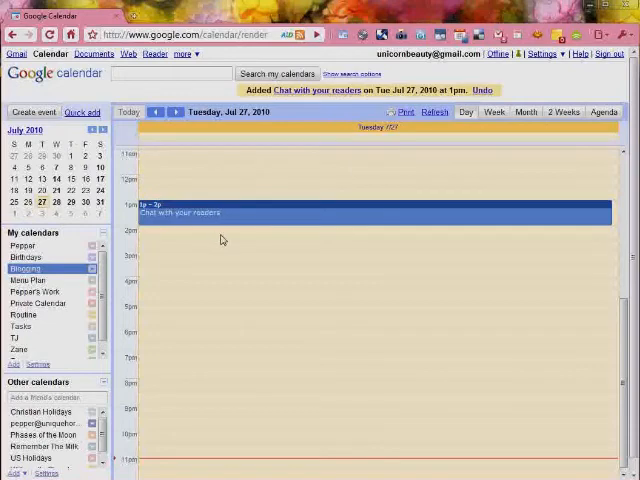
pyautogui.moveTo(348, 220)
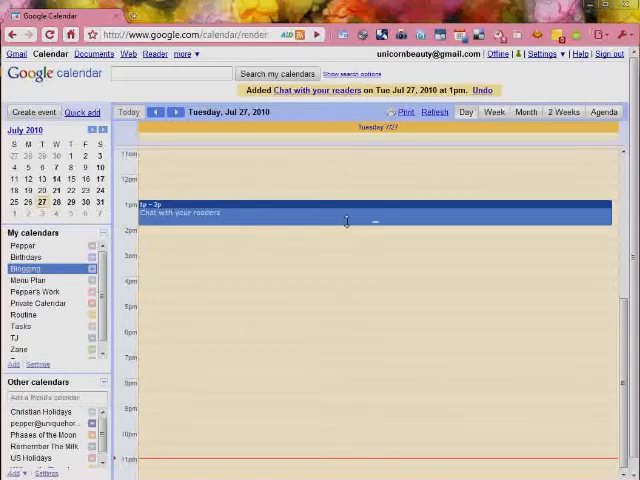
pyautogui.click(376, 212)
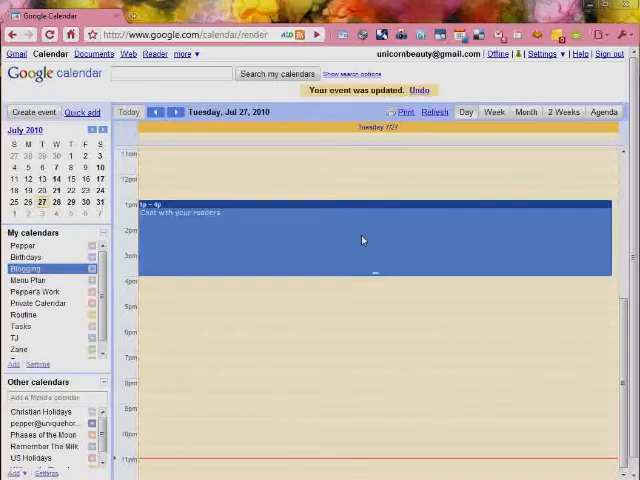
pyautogui.moveTo(360, 288)
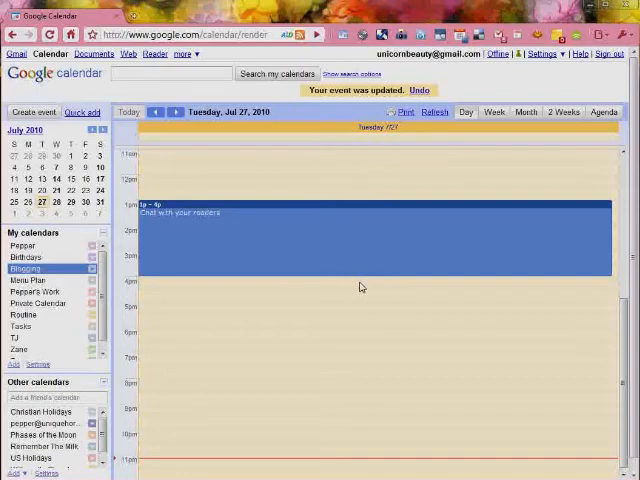
pyautogui.moveTo(260, 166)
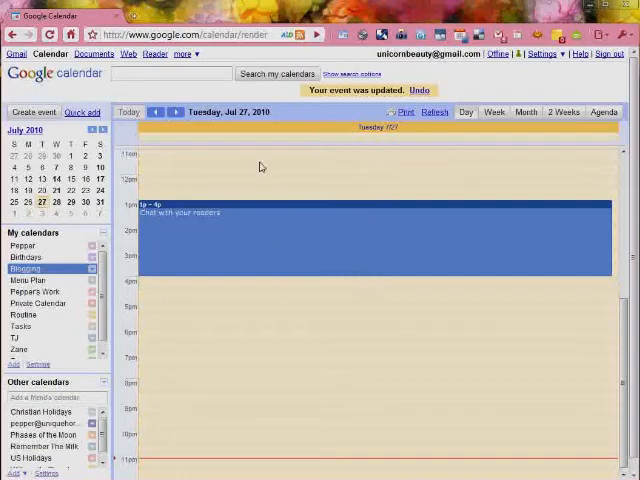
# Switch back to the July 2010 month view.
pyautogui.click(526, 112)
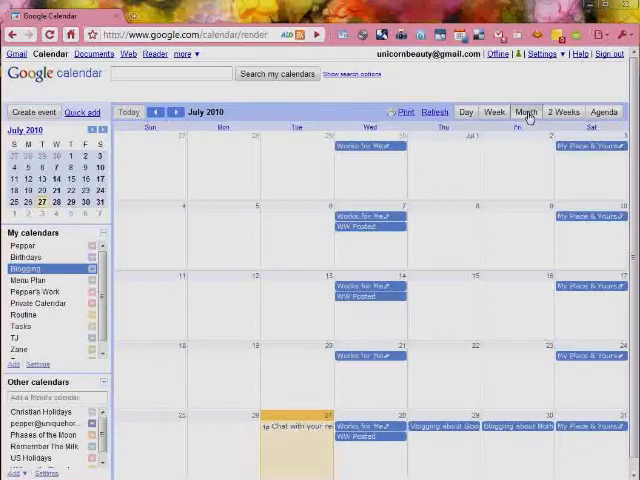
pyautogui.moveTo(412, 398)
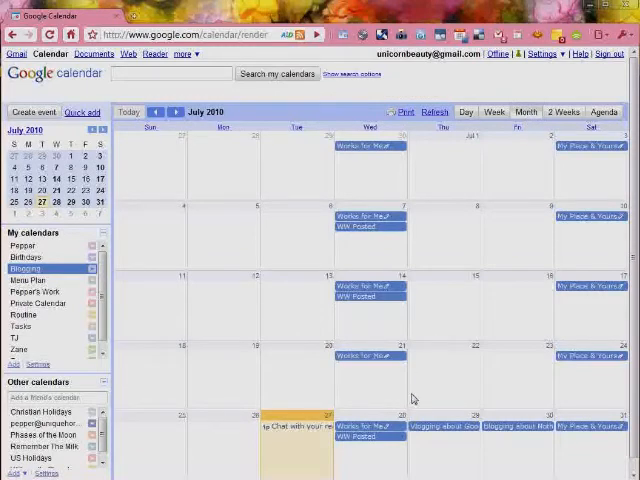
pyautogui.moveTo(520, 440)
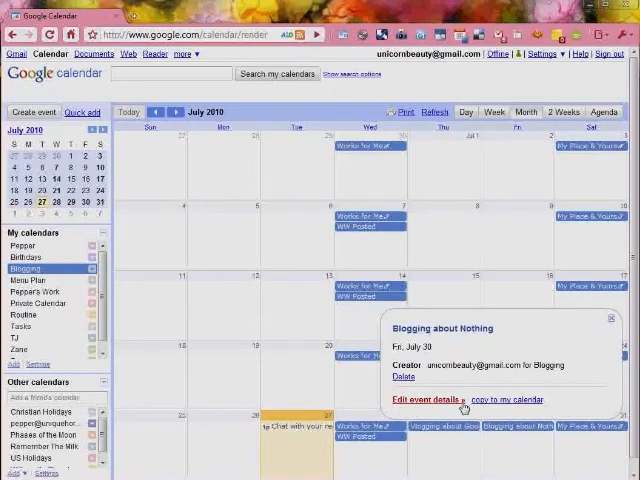
pyautogui.moveTo(524, 408)
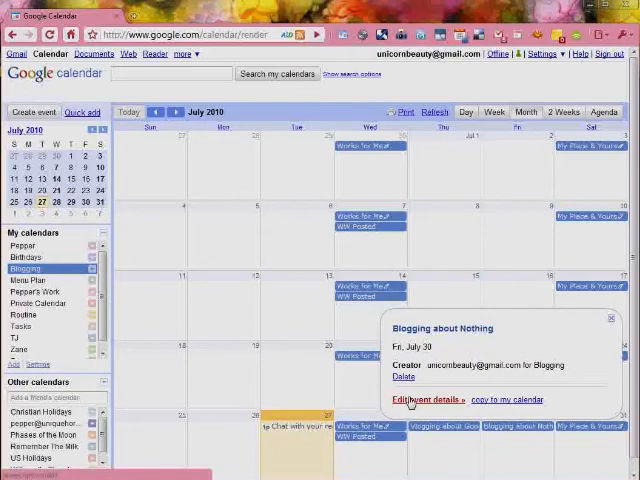
# View the full details of Blogging about Nothing on July 30, then return to the calendar.
pyautogui.click(412, 400)
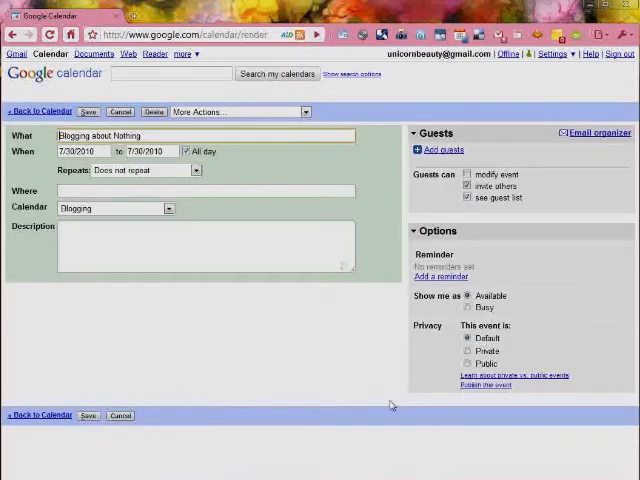
pyautogui.moveTo(252, 300)
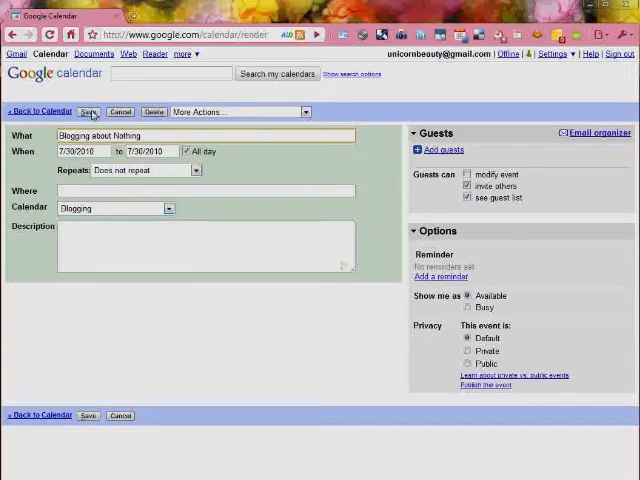
pyautogui.click(88, 112)
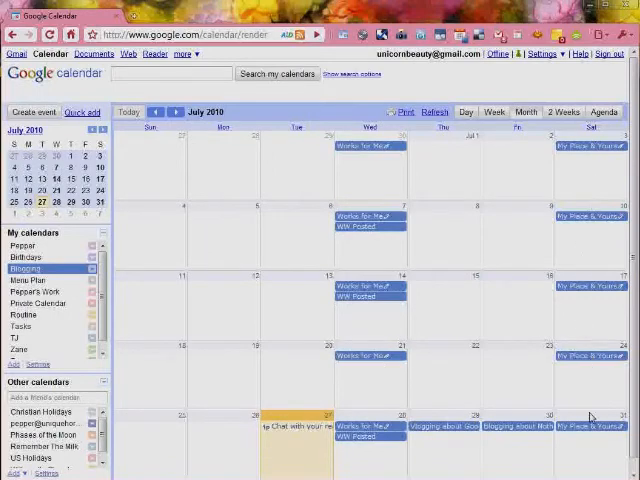
pyautogui.moveTo(590, 152)
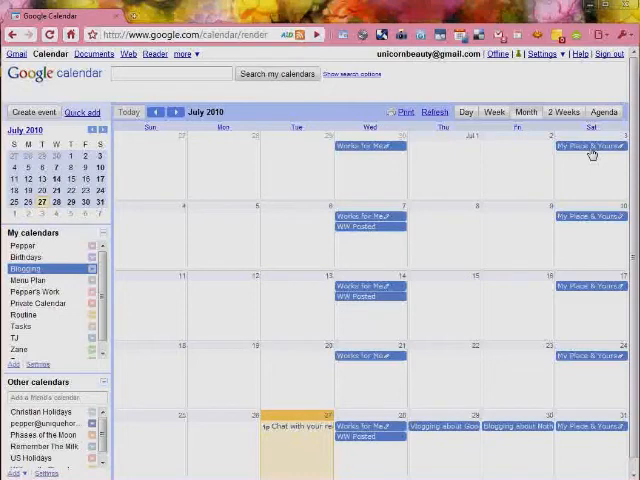
# Show the summary of the My Piece & Yours event on Saturday July 3.
pyautogui.click(592, 148)
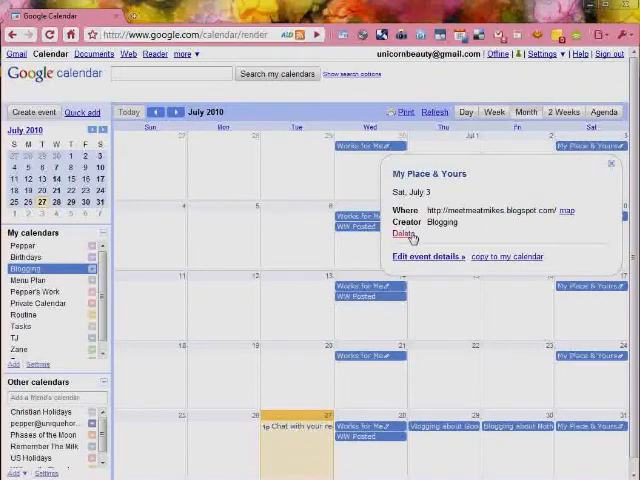
# Delete the 'My Piece & Yours' series from July 3 and all following occurrences.
pyautogui.click(404, 234)
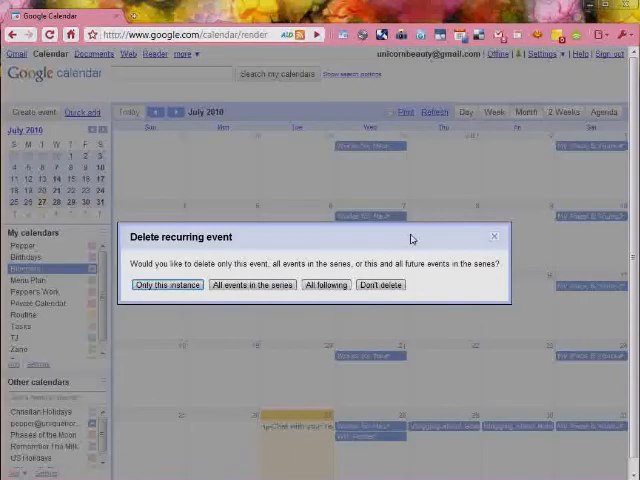
pyautogui.moveTo(408, 250)
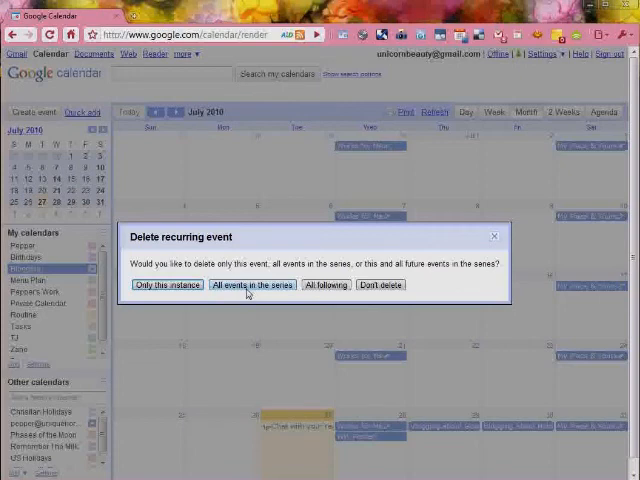
pyautogui.moveTo(316, 292)
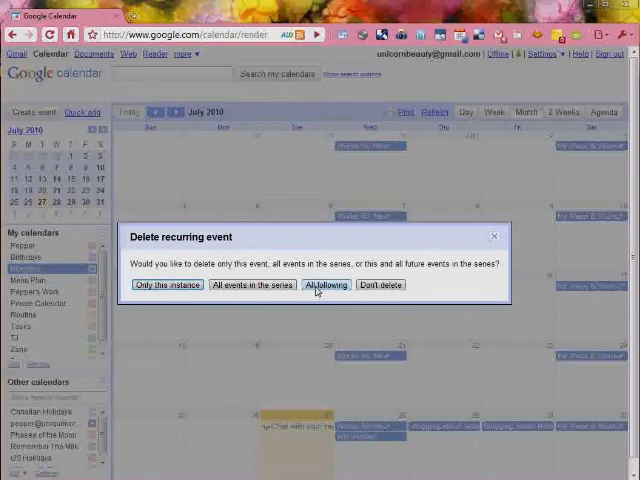
pyautogui.moveTo(400, 292)
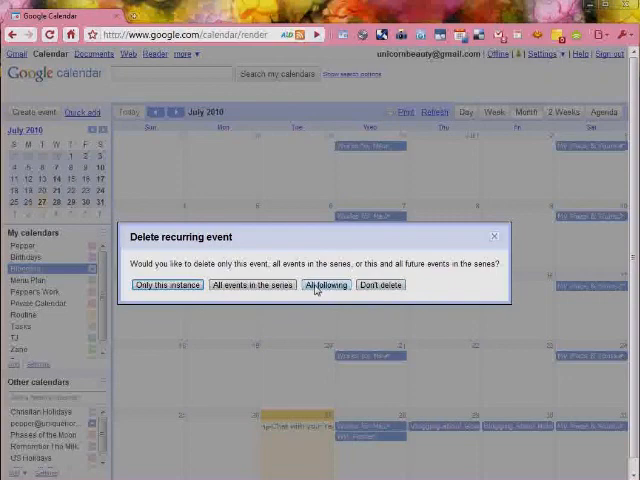
pyautogui.click(324, 284)
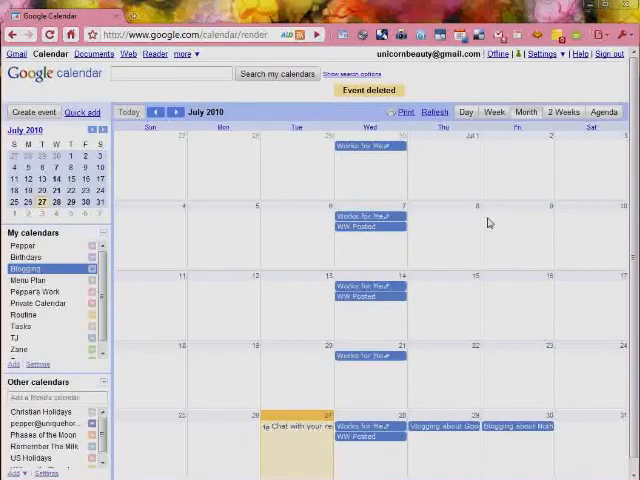